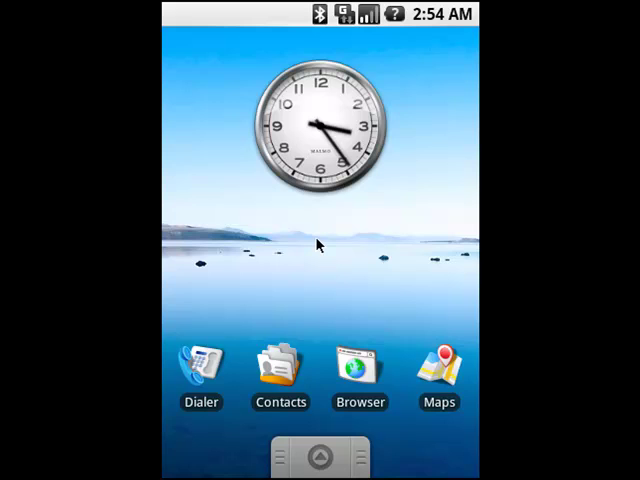
{"action": "mouse_move", "coordinate": [200, 355]}
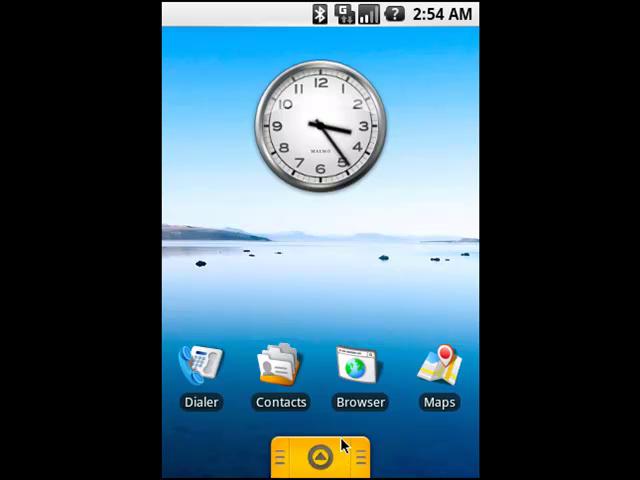
Open the app drawer to list installed apps like aHome Console and Settings.
{"action": "left_click", "coordinate": [320, 456]}
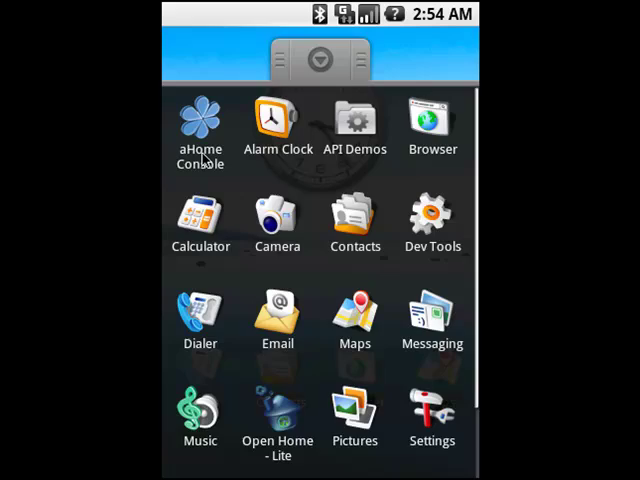
Launch aHome Console and browse the Movie category in Theme Downloader.
{"action": "left_click", "coordinate": [199, 125]}
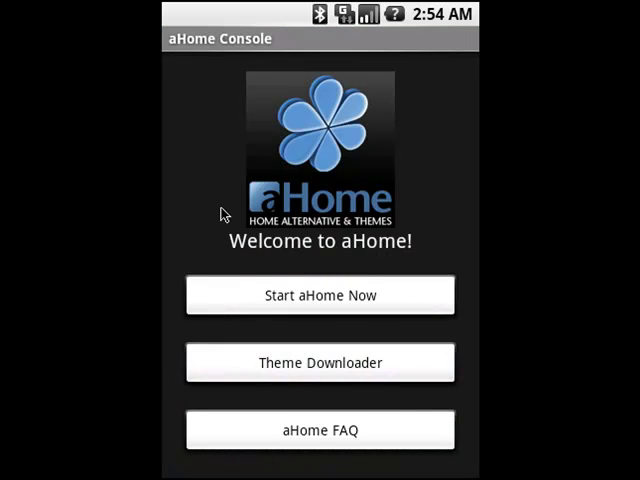
{"action": "mouse_move", "coordinate": [277, 260]}
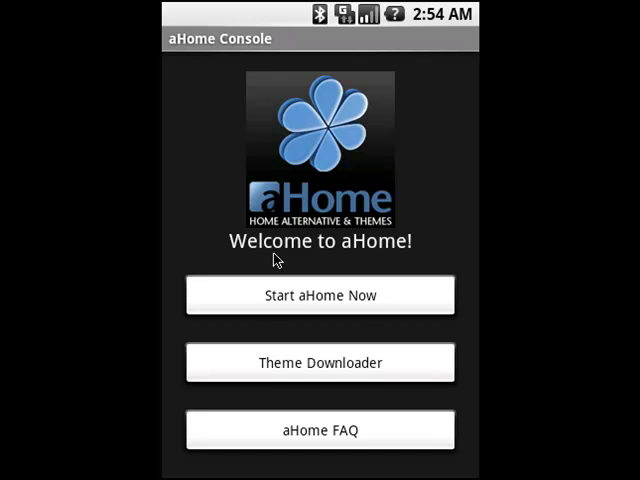
{"action": "mouse_move", "coordinate": [365, 337]}
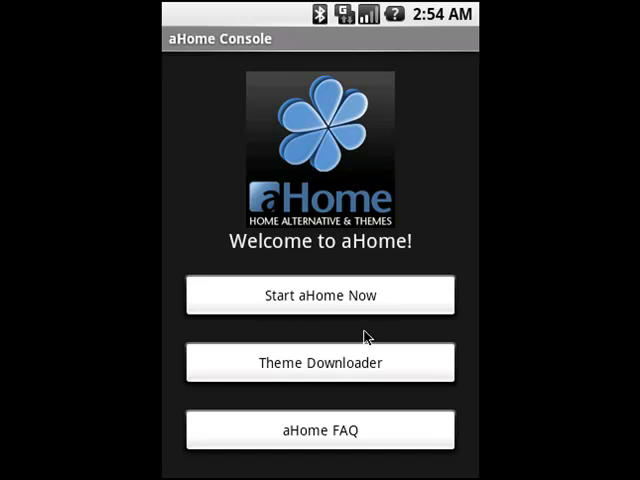
{"action": "left_click", "coordinate": [319, 361]}
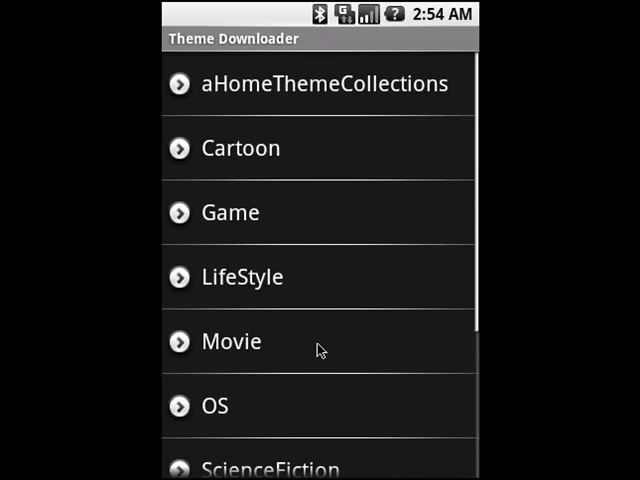
{"action": "left_click", "coordinate": [231, 341]}
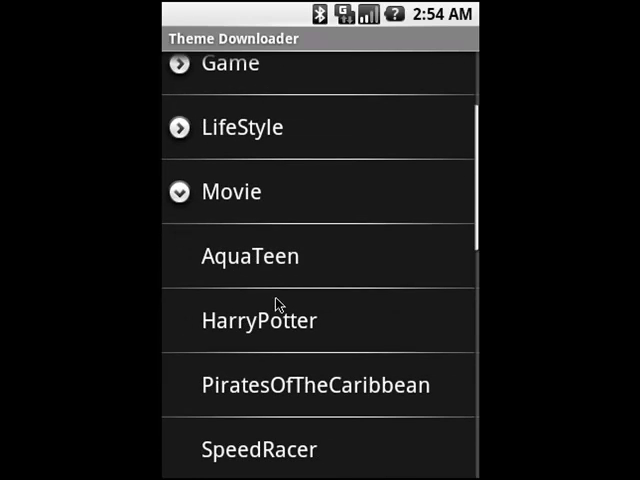
{"action": "mouse_move", "coordinate": [305, 255]}
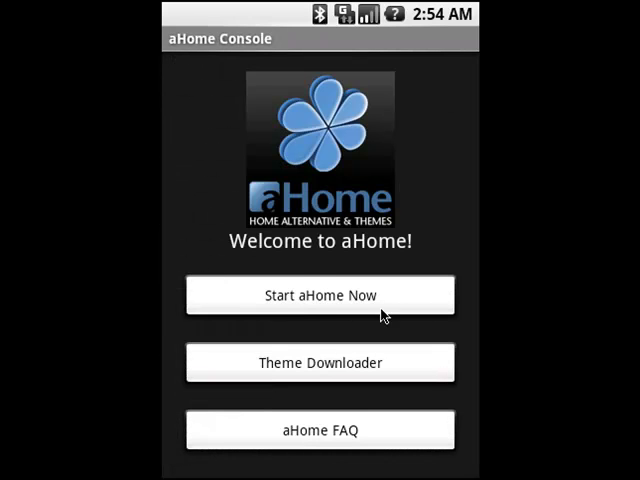
{"action": "mouse_move", "coordinate": [308, 443]}
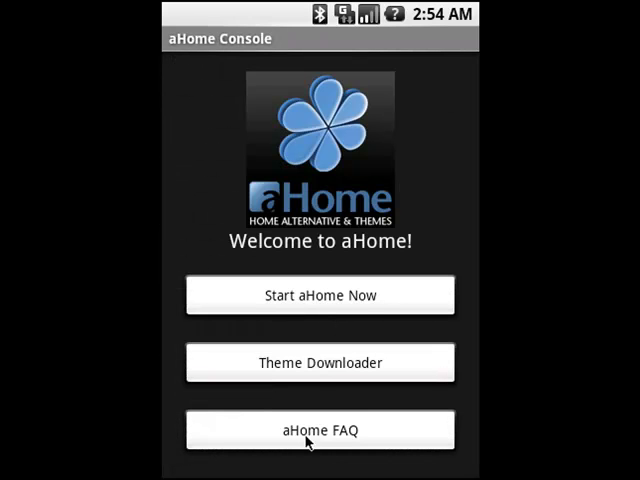
{"action": "left_click", "coordinate": [320, 429]}
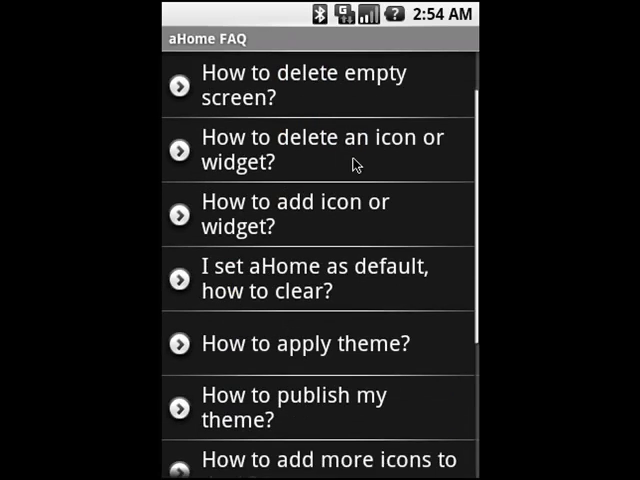
{"action": "scroll", "scroll_direction": "up", "scroll_amount": 3}
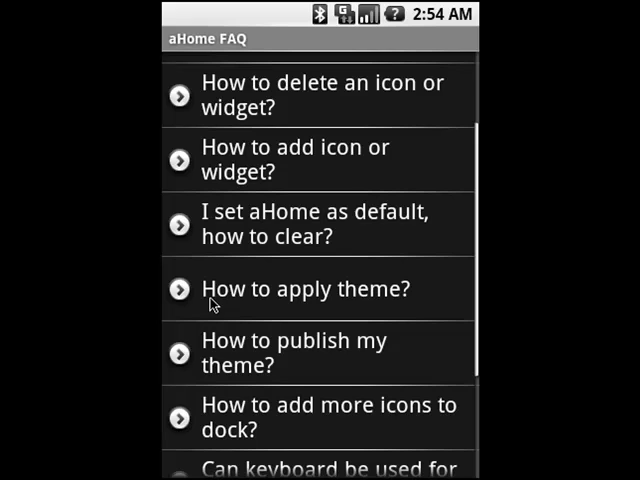
{"action": "mouse_move", "coordinate": [243, 308]}
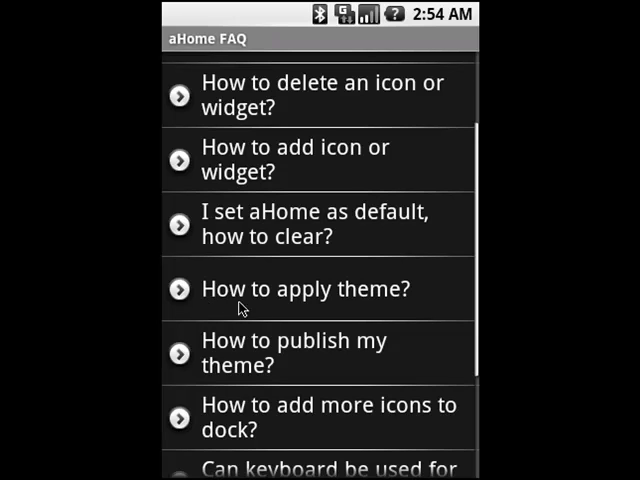
{"action": "mouse_move", "coordinate": [320, 305]}
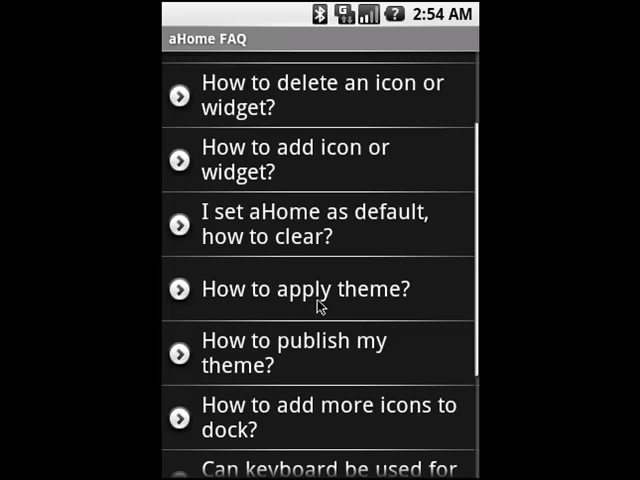
{"action": "left_click", "coordinate": [305, 289]}
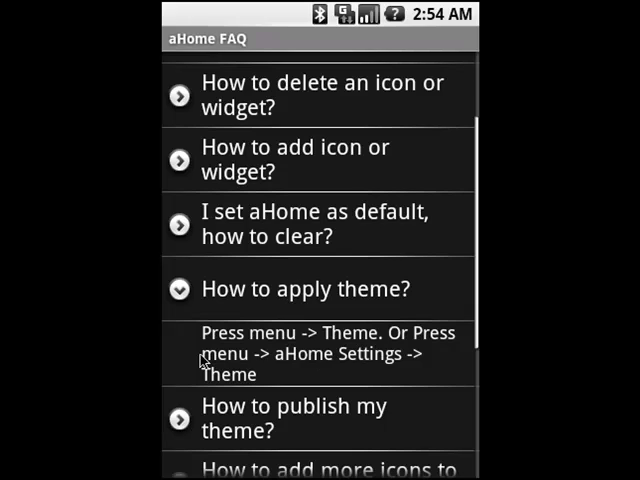
{"action": "mouse_move", "coordinate": [322, 360]}
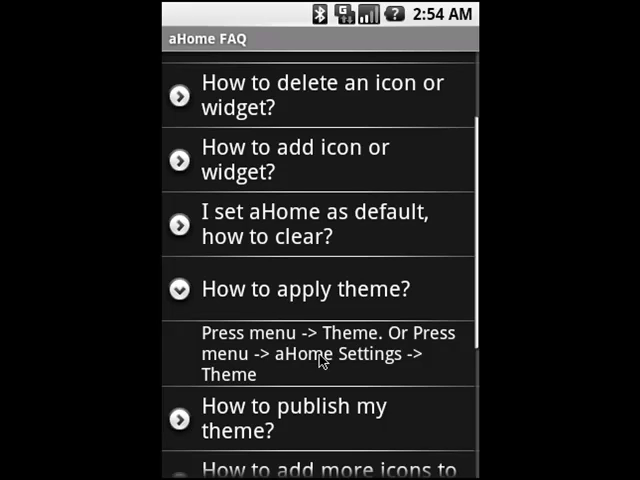
{"action": "mouse_move", "coordinate": [238, 307]}
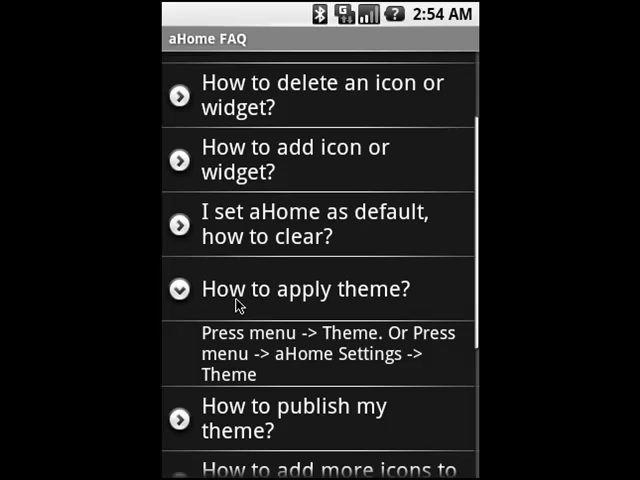
{"action": "left_click", "coordinate": [180, 289]}
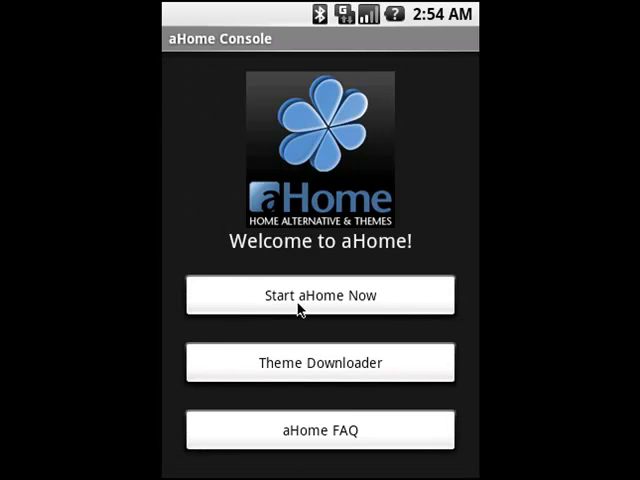
Start aHome Now to bring up its home screen with weather and clock widgets.
{"action": "left_click", "coordinate": [320, 294]}
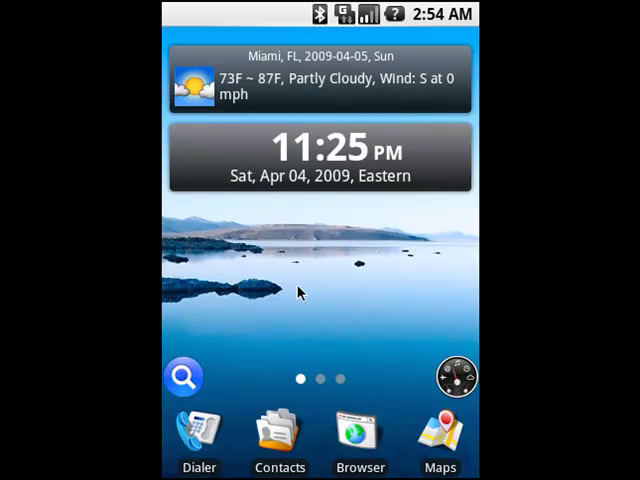
{"action": "mouse_move", "coordinate": [250, 207]}
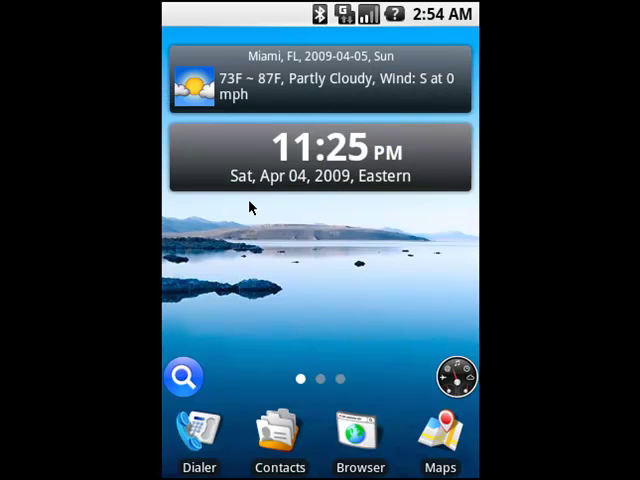
{"action": "mouse_move", "coordinate": [360, 205]}
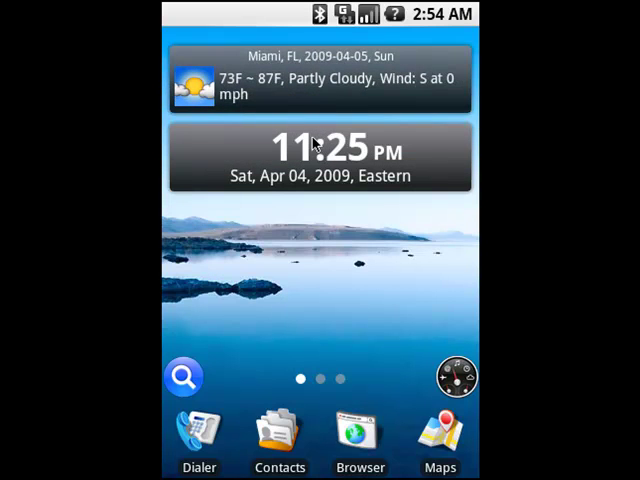
{"action": "left_click_drag", "start_coordinate": [320, 150], "coordinate": [320, 240]}
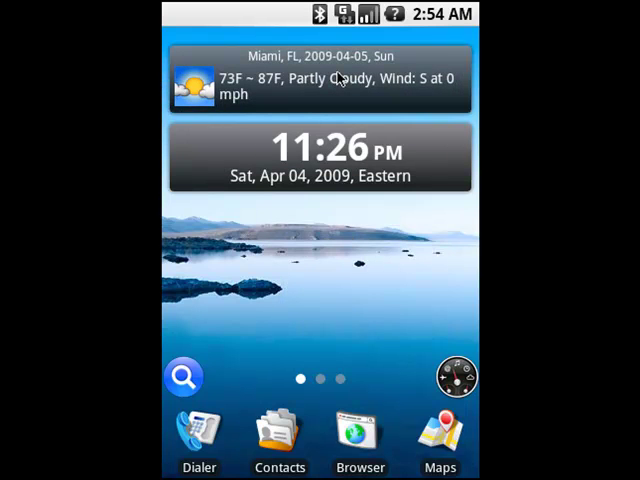
{"action": "left_click", "coordinate": [320, 78]}
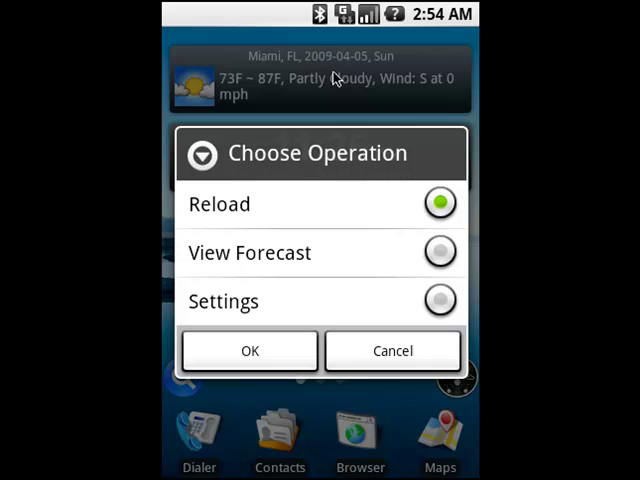
{"action": "mouse_move", "coordinate": [267, 70]}
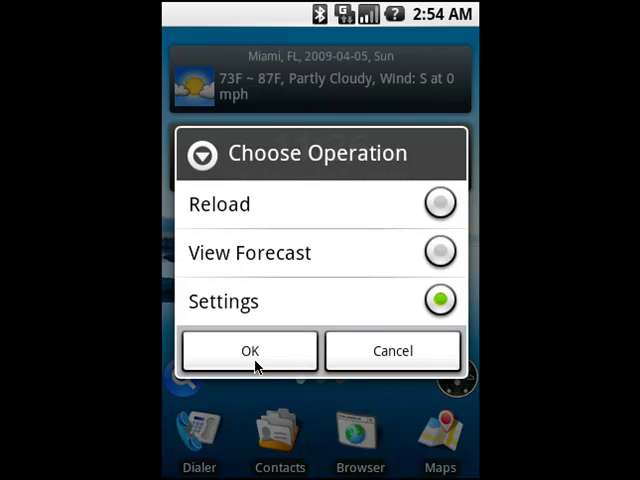
{"action": "left_click", "coordinate": [250, 350]}
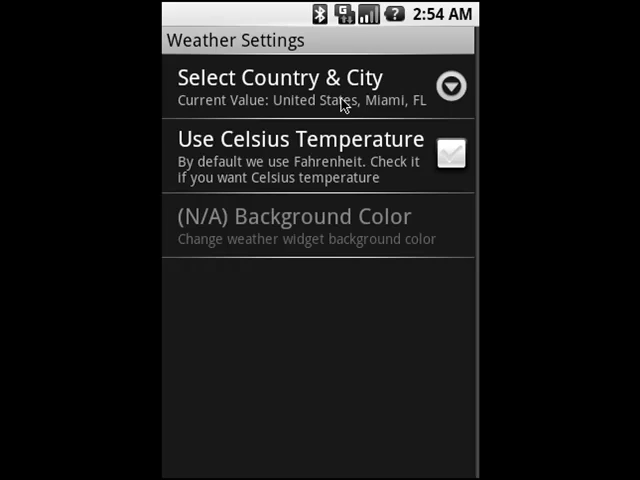
{"action": "left_click", "coordinate": [300, 87]}
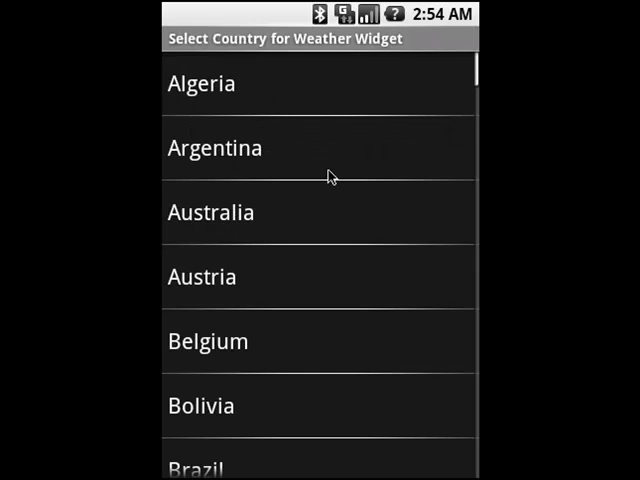
{"action": "mouse_move", "coordinate": [357, 341]}
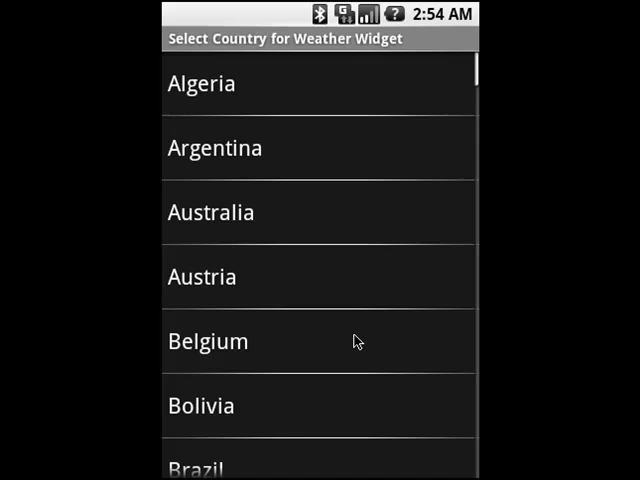
{"action": "scroll", "scroll_direction": "down", "scroll_amount": 3}
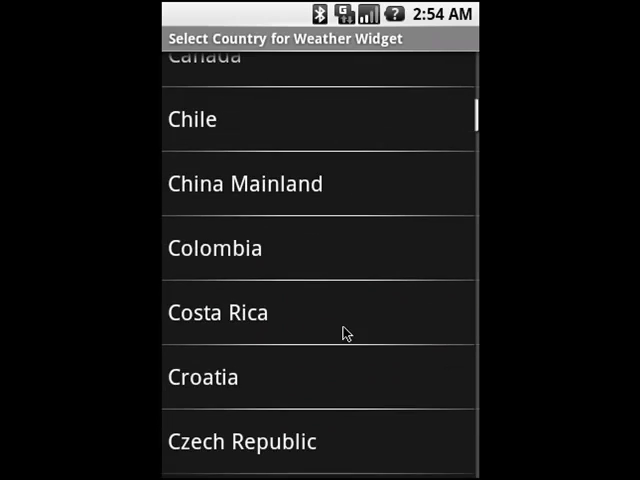
{"action": "scroll", "scroll_direction": "down", "scroll_amount": 3}
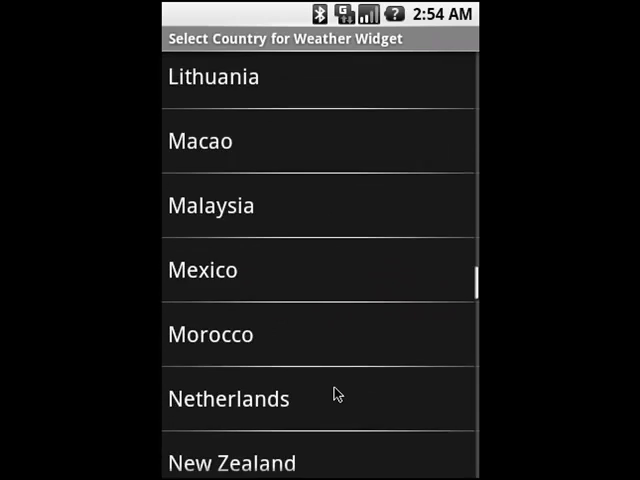
{"action": "scroll", "scroll_direction": "down", "scroll_amount": 3}
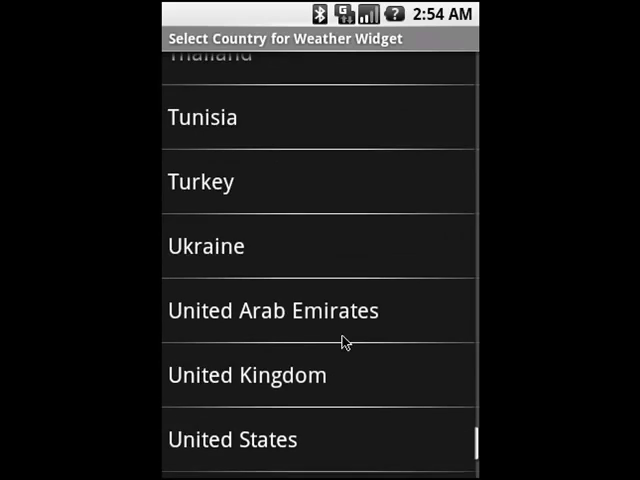
{"action": "left_click", "coordinate": [232, 439]}
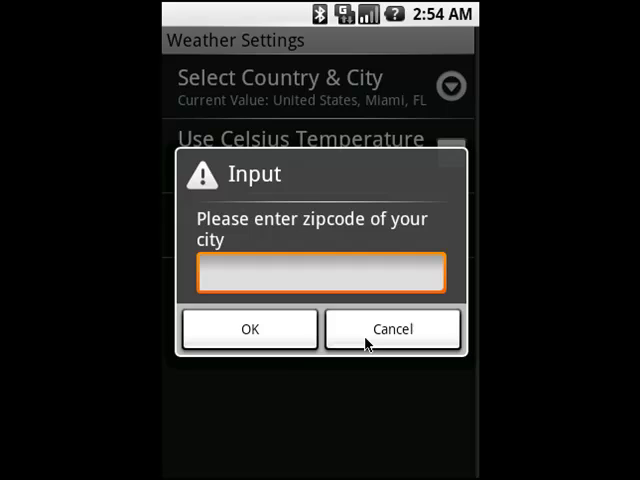
{"action": "left_click", "coordinate": [392, 329]}
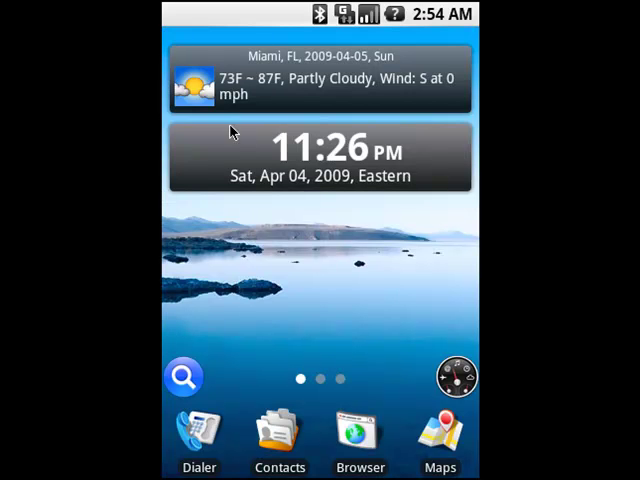
{"action": "mouse_move", "coordinate": [325, 155]}
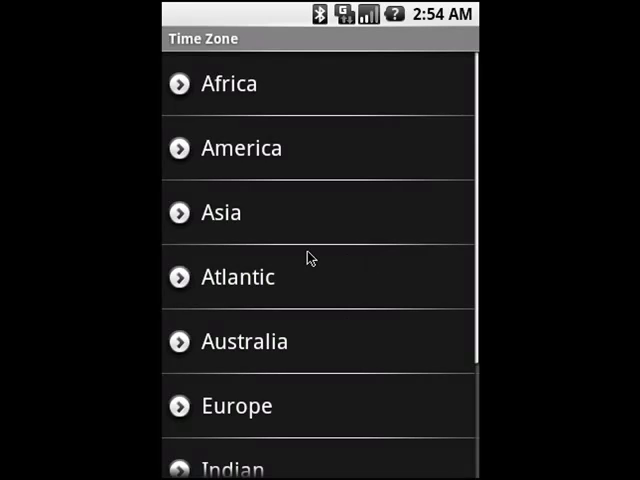
Set the clock widget's time zone to US Eastern.
{"action": "scroll", "scroll_direction": "down", "scroll_amount": 3}
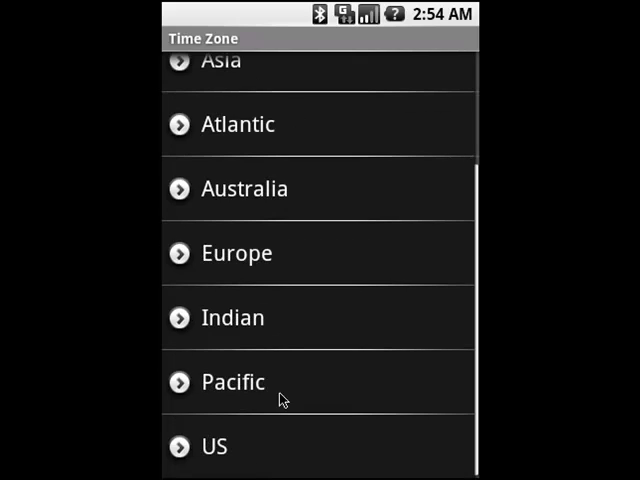
{"action": "left_click", "coordinate": [213, 447]}
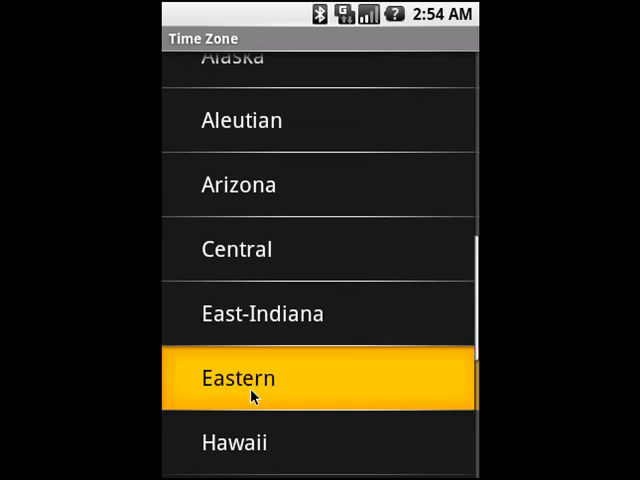
{"action": "left_click", "coordinate": [238, 378]}
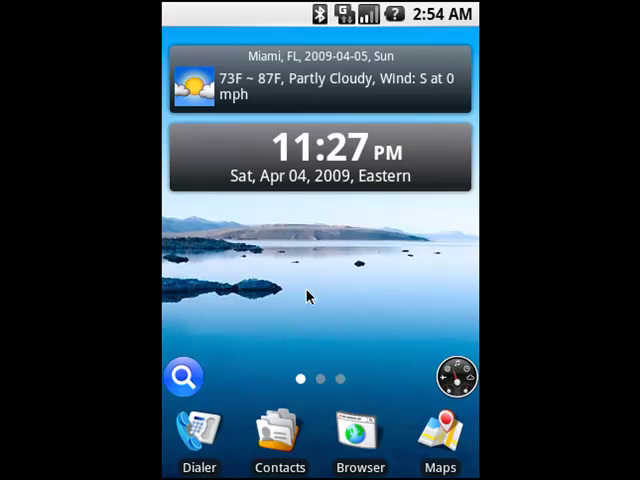
{"action": "mouse_move", "coordinate": [377, 303]}
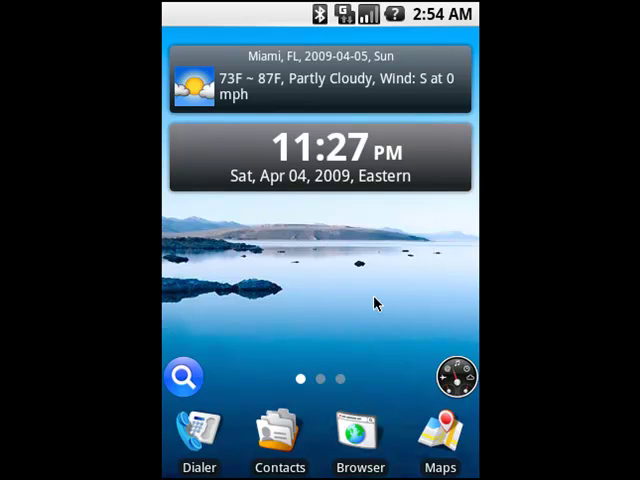
{"action": "mouse_move", "coordinate": [368, 298]}
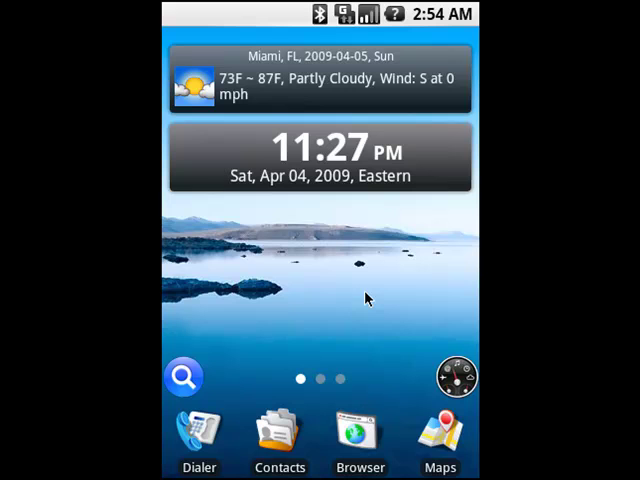
{"action": "mouse_move", "coordinate": [368, 300]}
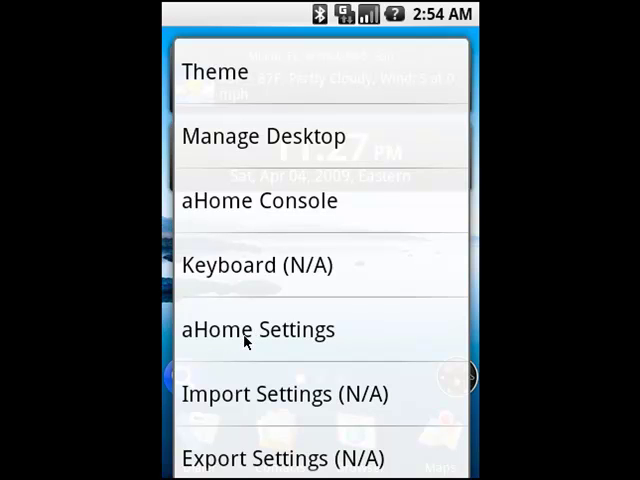
{"action": "mouse_move", "coordinate": [245, 310]}
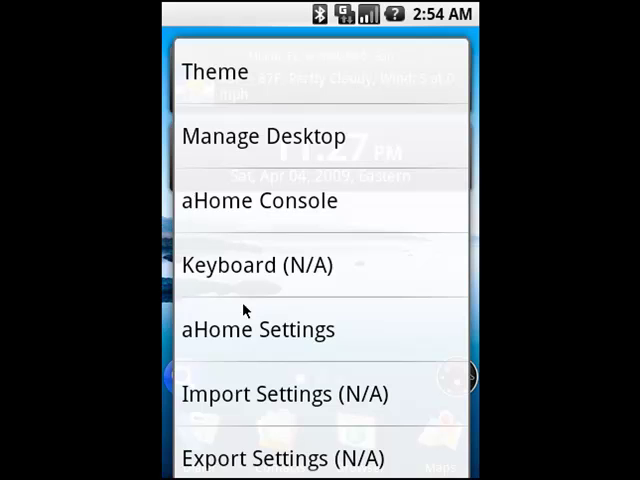
{"action": "mouse_move", "coordinate": [236, 90]}
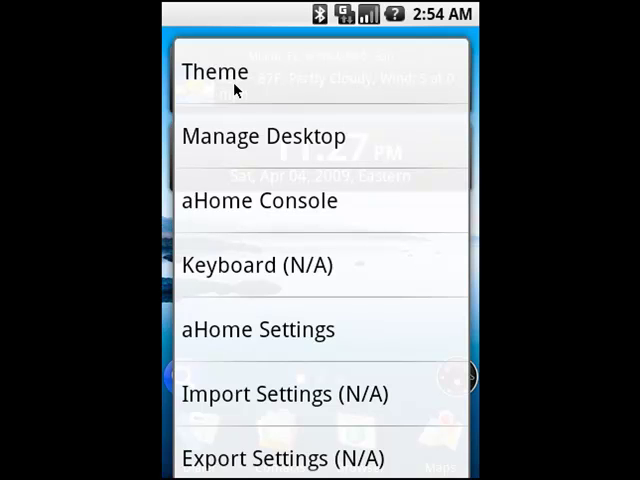
Apply the Transformers theme from the installed themes list.
{"action": "left_click", "coordinate": [214, 72]}
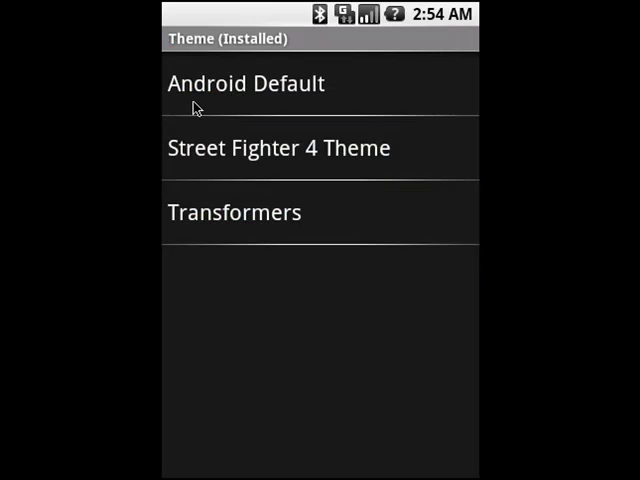
{"action": "mouse_move", "coordinate": [407, 86]}
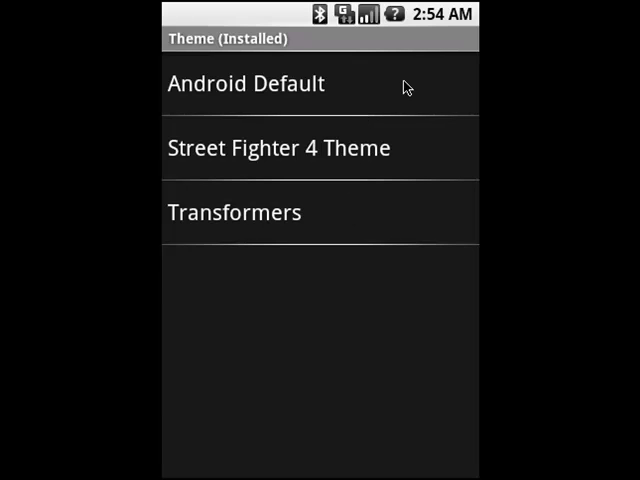
{"action": "mouse_move", "coordinate": [399, 113]}
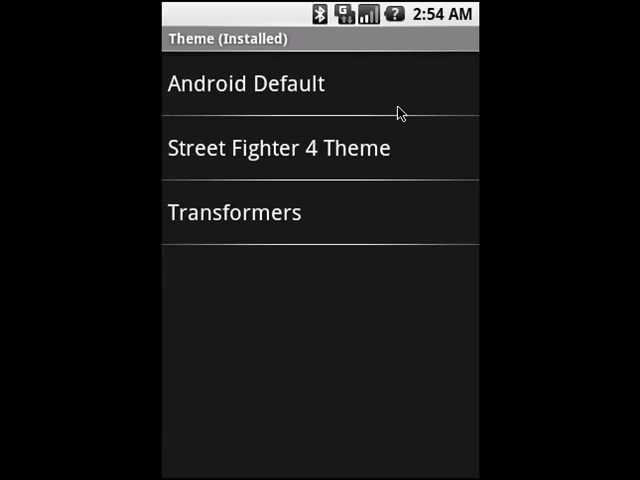
{"action": "mouse_move", "coordinate": [362, 192]}
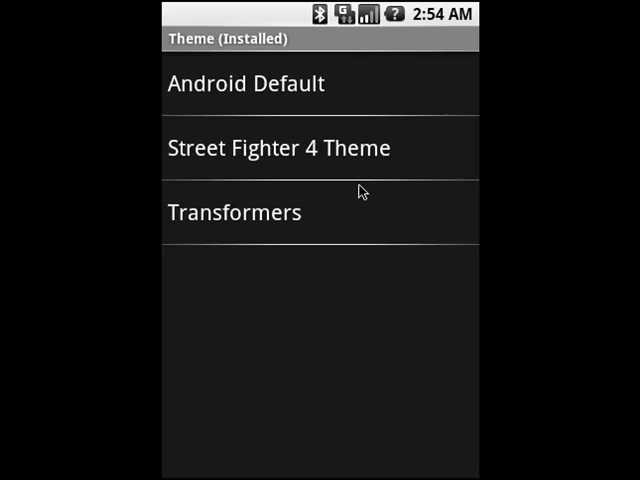
{"action": "mouse_move", "coordinate": [265, 188]}
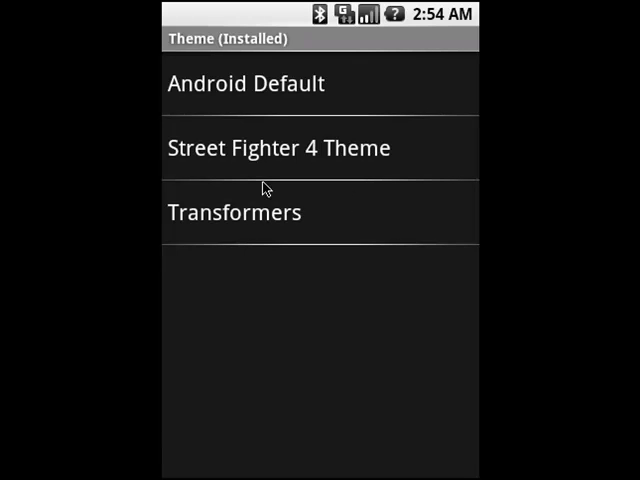
{"action": "mouse_move", "coordinate": [190, 165]}
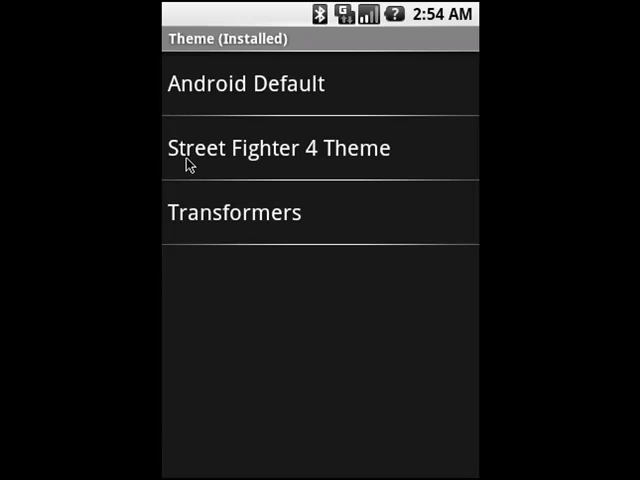
{"action": "mouse_move", "coordinate": [362, 166]}
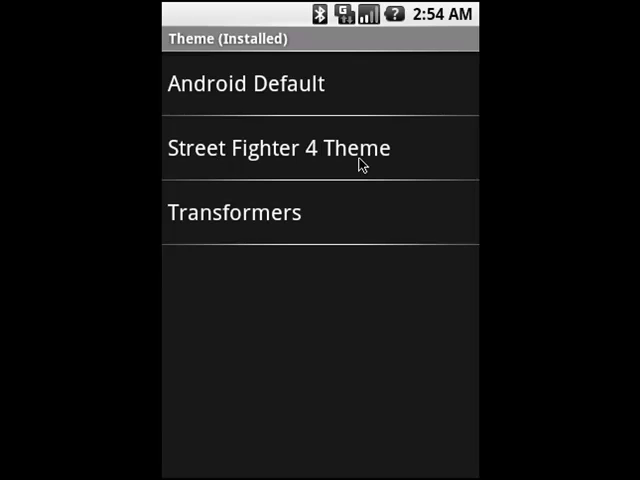
{"action": "mouse_move", "coordinate": [283, 221]}
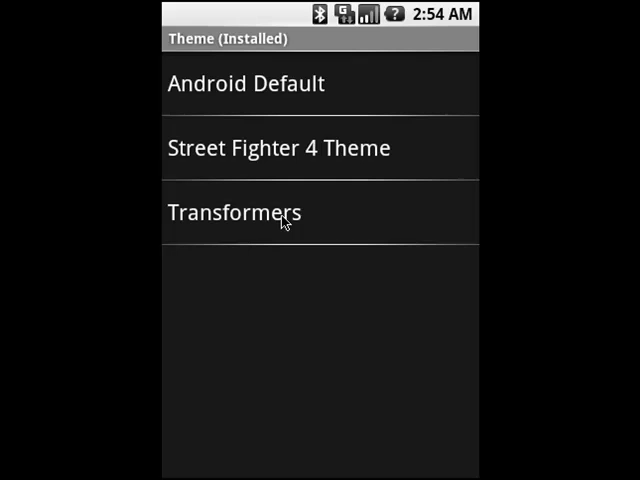
{"action": "left_click", "coordinate": [283, 212]}
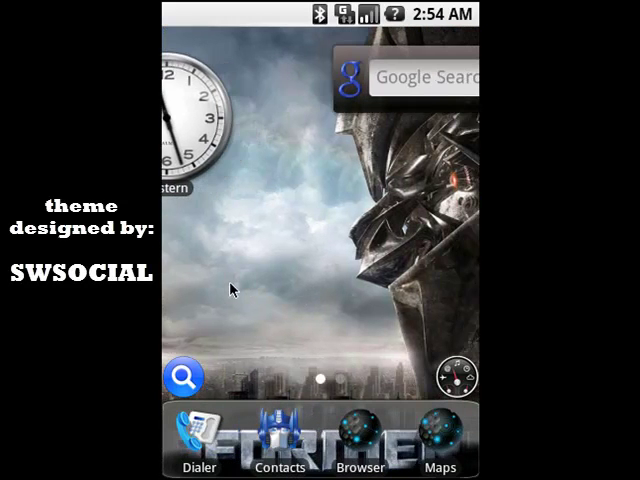
Swipe to another home screen page showing the Google Search widget.
{"action": "scroll", "scroll_direction": "left", "scroll_amount": 3}
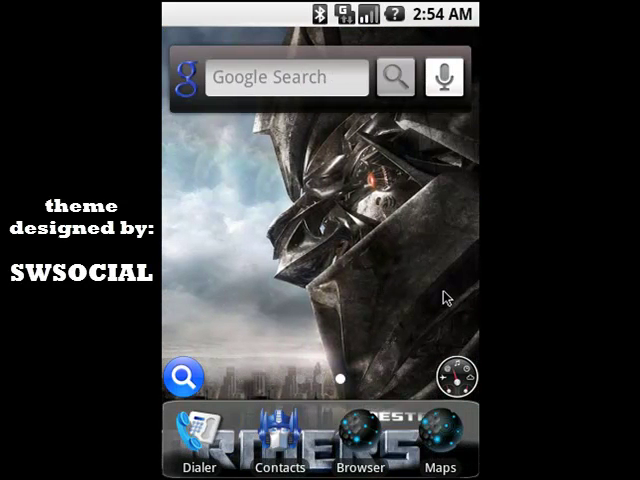
{"action": "mouse_move", "coordinate": [335, 293]}
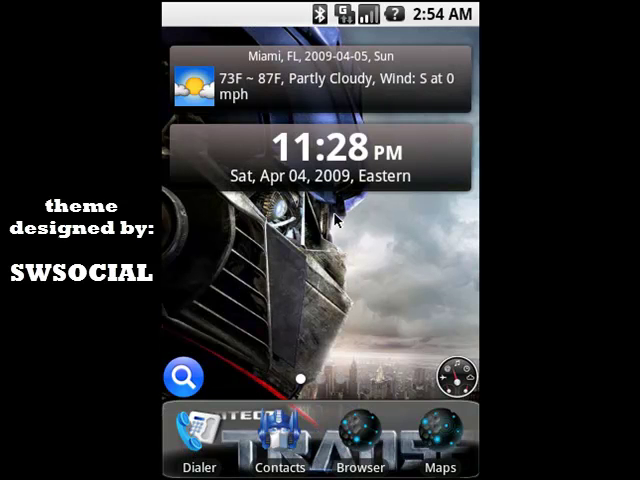
{"action": "mouse_move", "coordinate": [315, 348]}
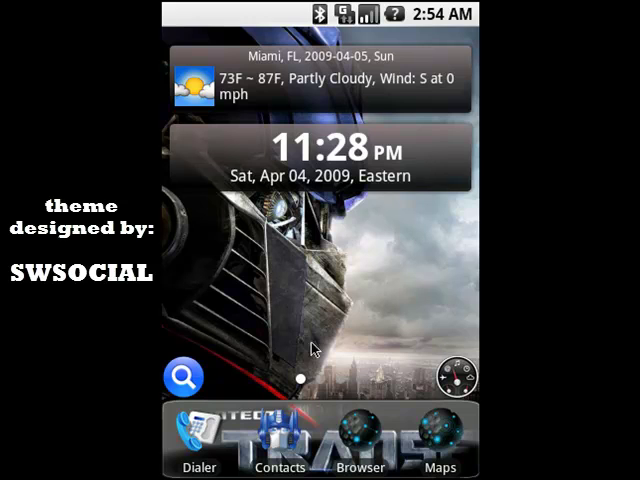
{"action": "mouse_move", "coordinate": [185, 377]}
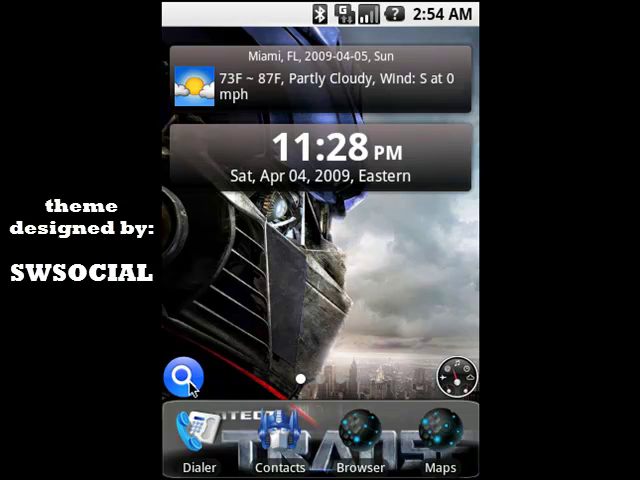
{"action": "left_click", "coordinate": [183, 377]}
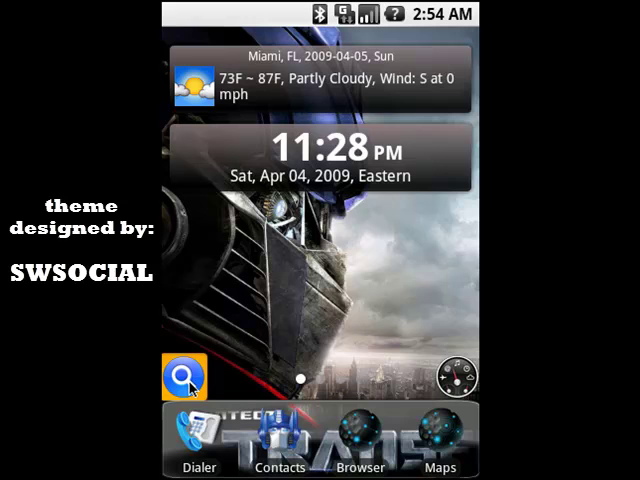
{"action": "left_click", "coordinate": [183, 375]}
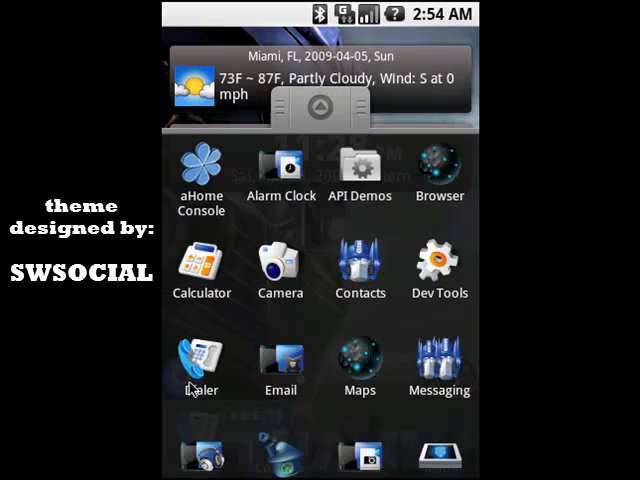
{"action": "scroll", "scroll_direction": "up", "scroll_amount": 3}
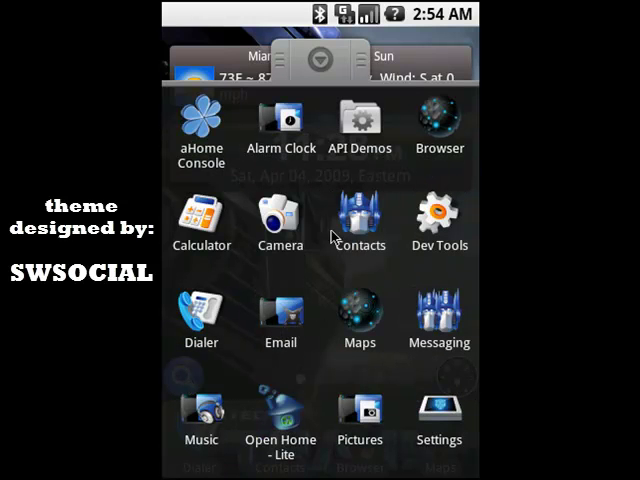
{"action": "mouse_move", "coordinate": [360, 268]}
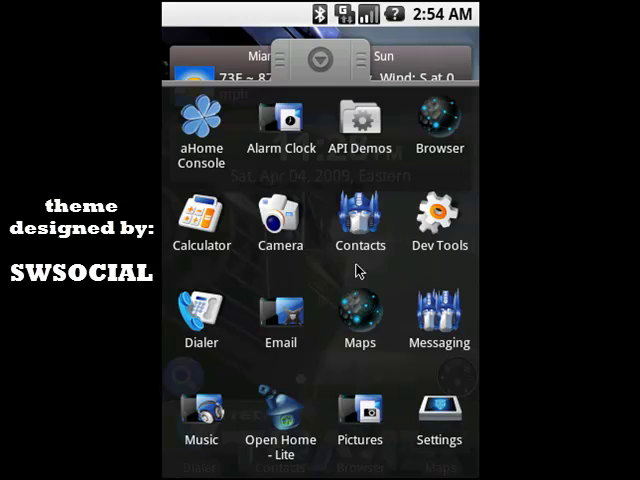
{"action": "mouse_move", "coordinate": [452, 357]}
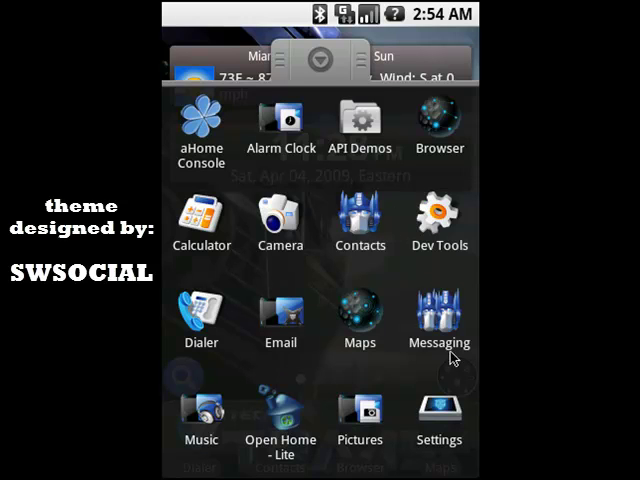
{"action": "mouse_move", "coordinate": [428, 325]}
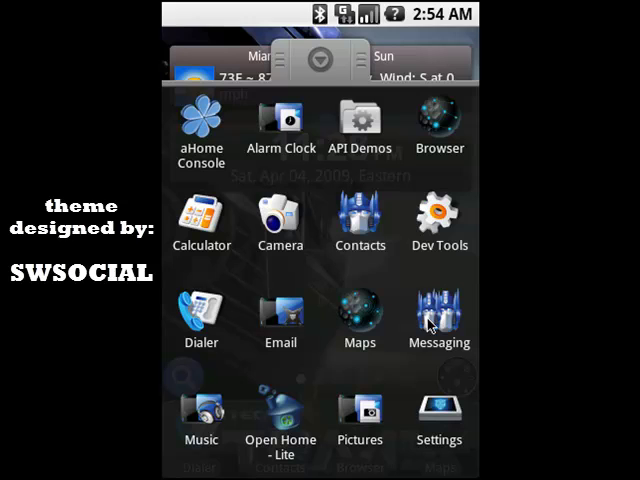
{"action": "mouse_move", "coordinate": [412, 350]}
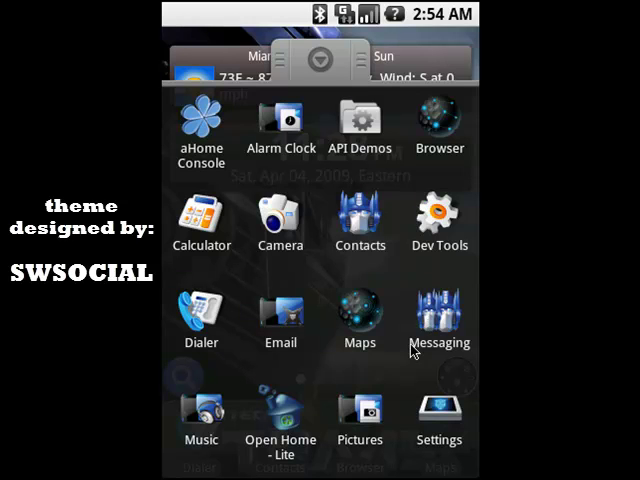
{"action": "mouse_move", "coordinate": [328, 312]}
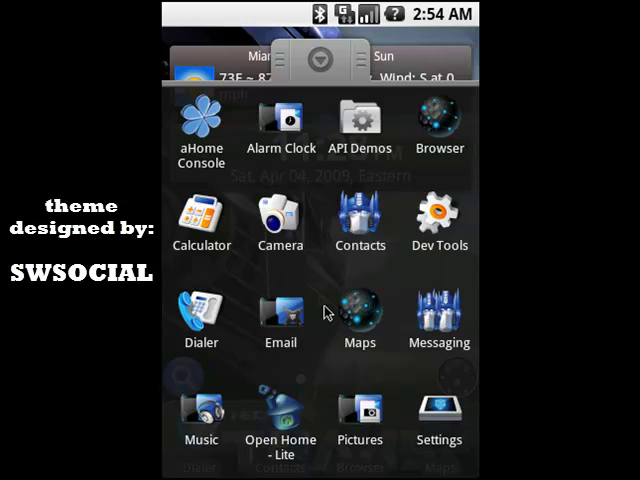
{"action": "mouse_move", "coordinate": [352, 77]}
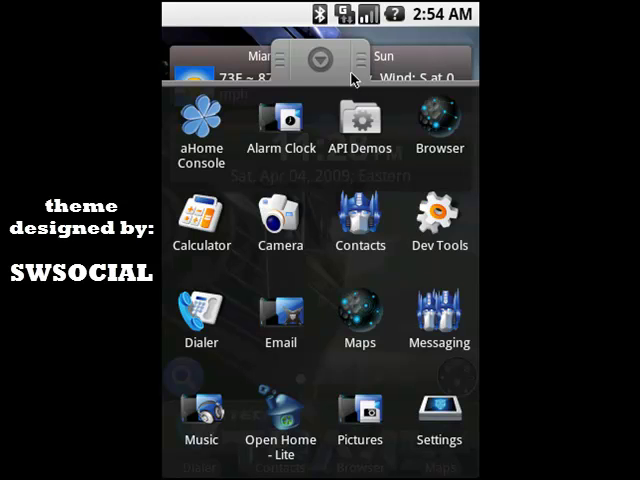
{"action": "mouse_move", "coordinate": [313, 74]}
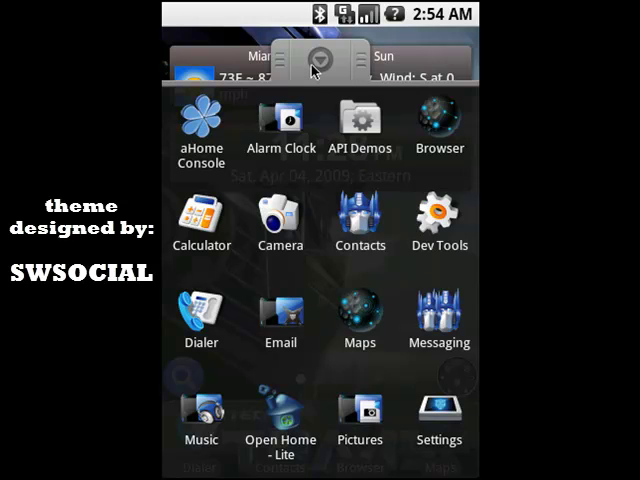
{"action": "left_click", "coordinate": [320, 62]}
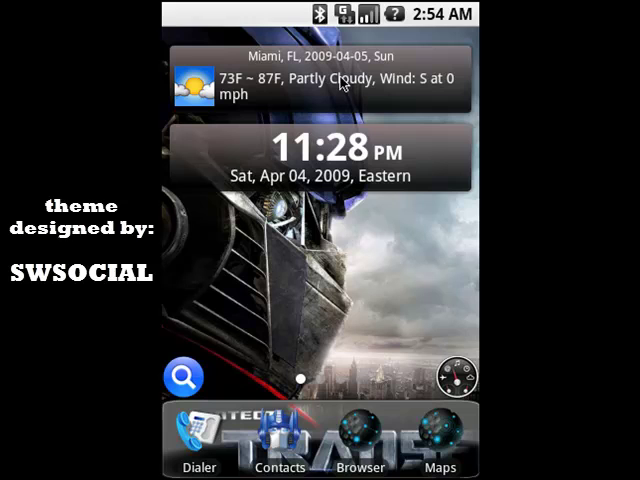